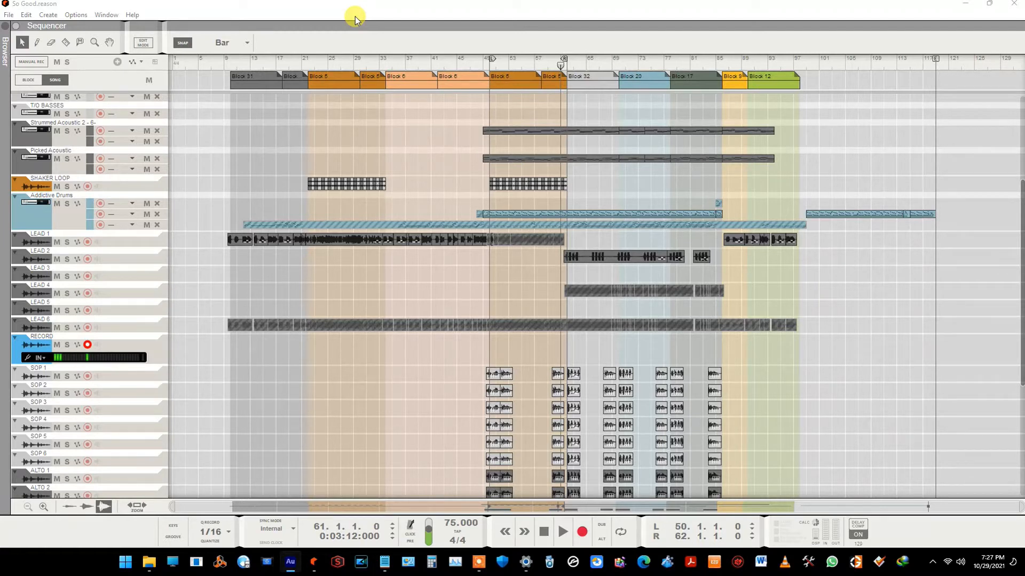
{"action": "mouse_move", "coordinate": [153, 13]}
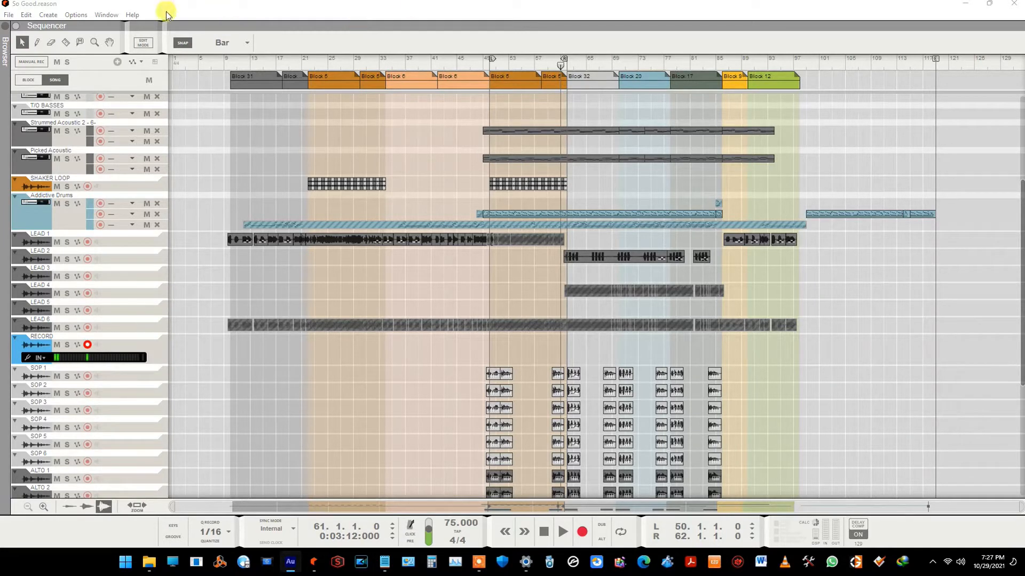
Bring up Reason's Preferences via Edit and show the Advanced settings with the scratch disk folder.
{"action": "left_click", "coordinate": [33, 15]}
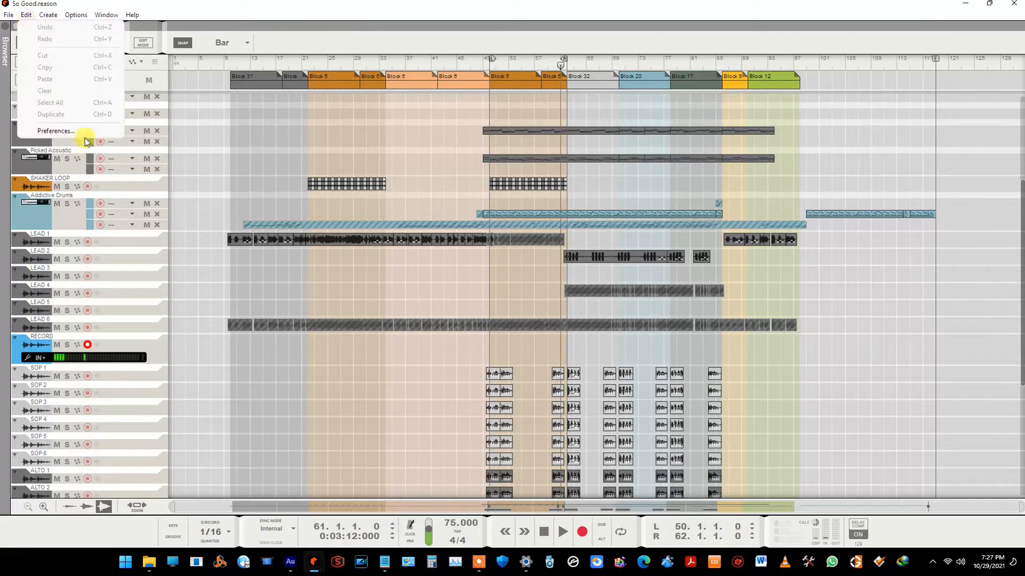
{"action": "left_click", "coordinate": [55, 131]}
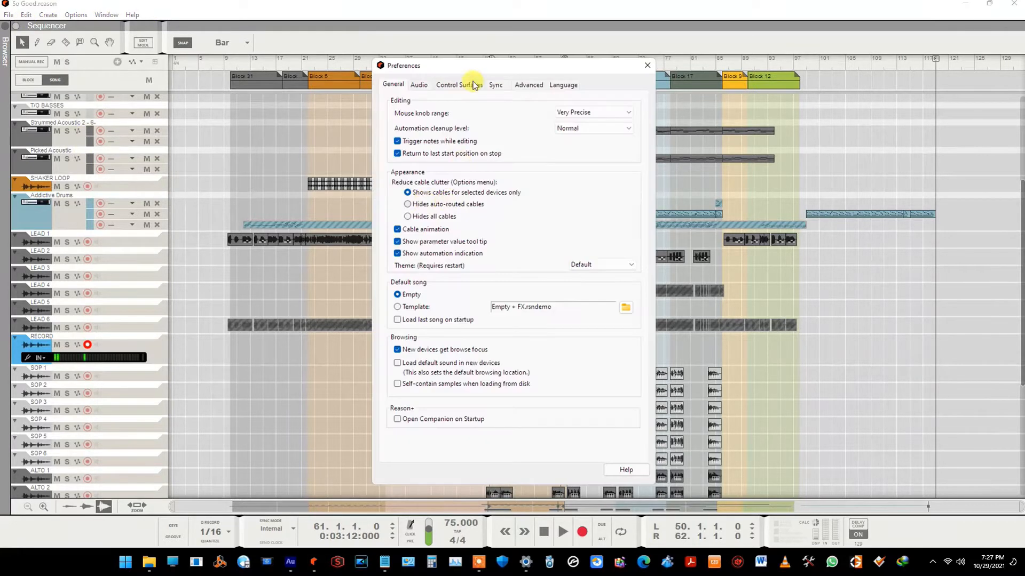
{"action": "left_click", "coordinate": [528, 85]}
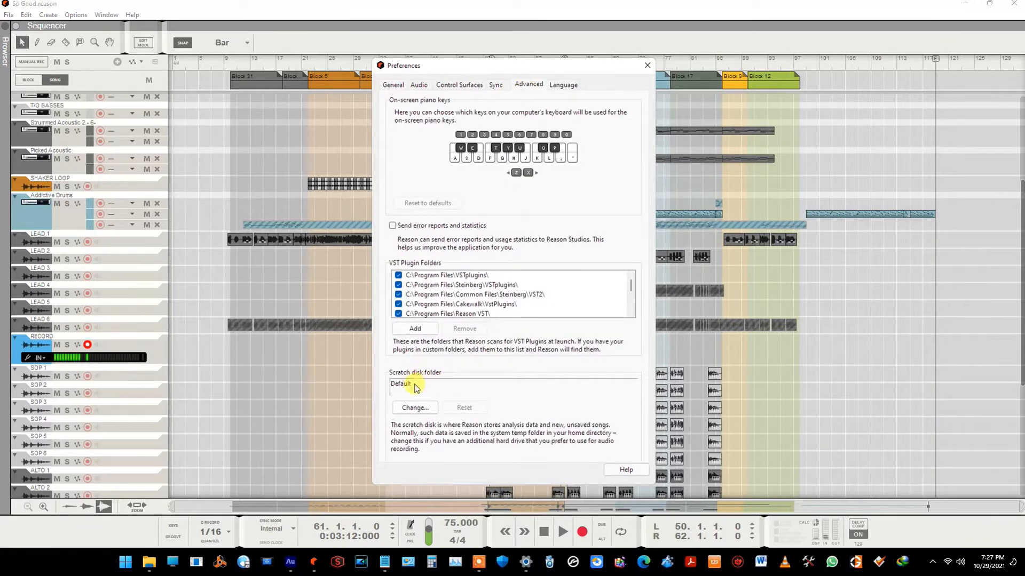
{"action": "mouse_move", "coordinate": [415, 388]}
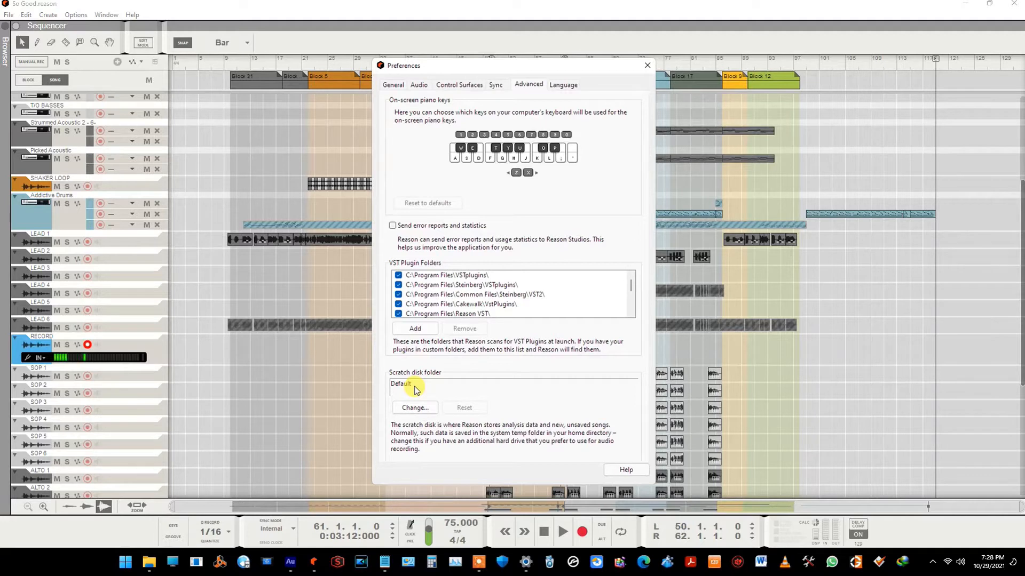
{"action": "mouse_move", "coordinate": [420, 403]}
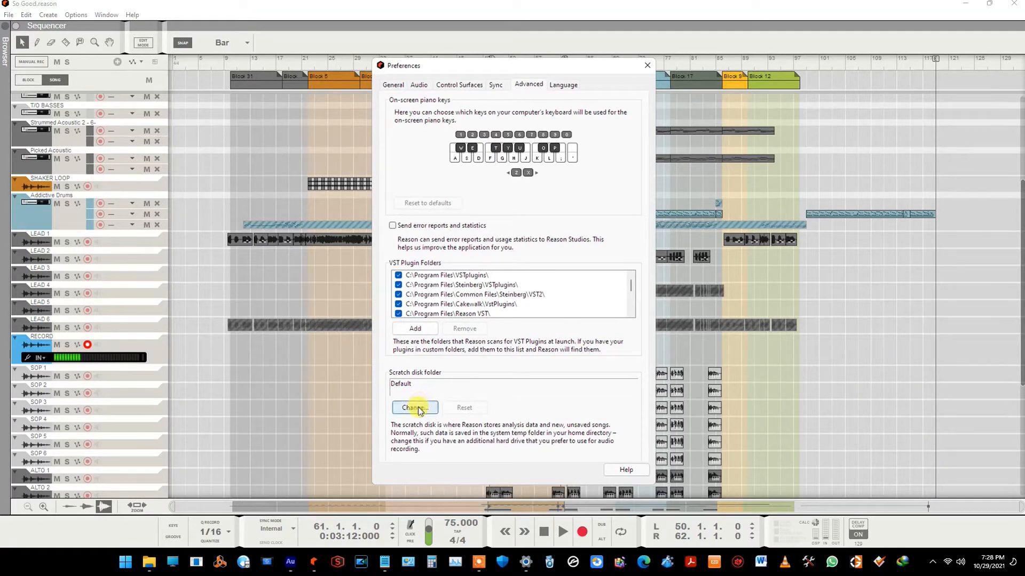
{"action": "mouse_move", "coordinate": [432, 413]}
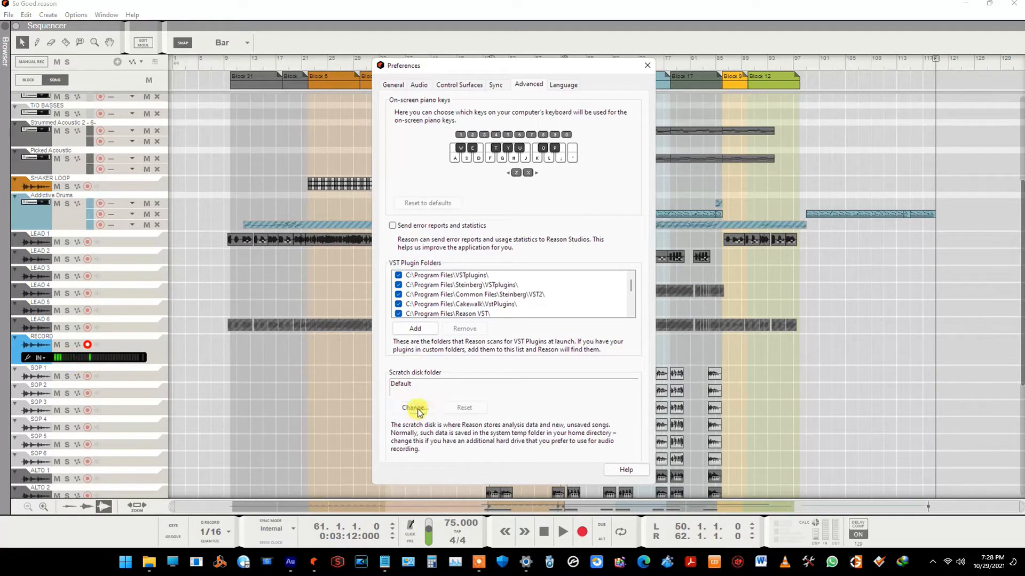
Change the scratch disk folder to REASON 11 AUDIO on Local Disk (E:) and confirm.
{"action": "left_click", "coordinate": [414, 408]}
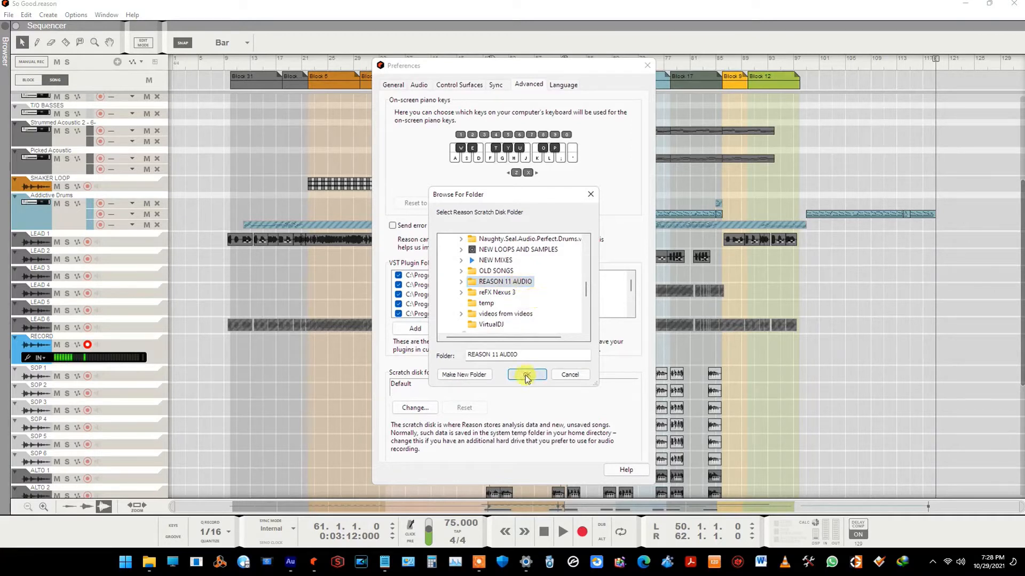
{"action": "left_click", "coordinate": [526, 375]}
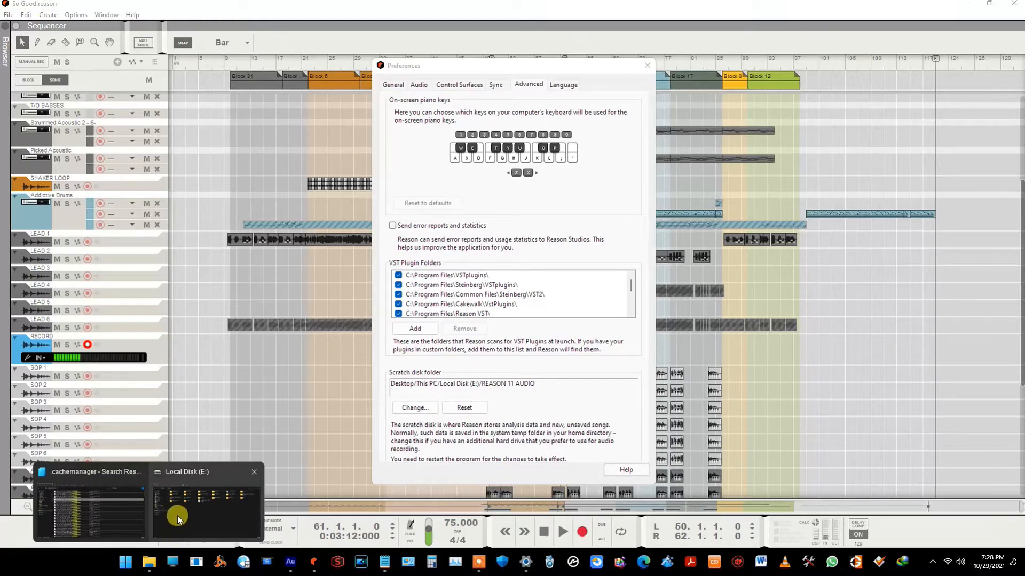
{"action": "left_click", "coordinate": [205, 502]}
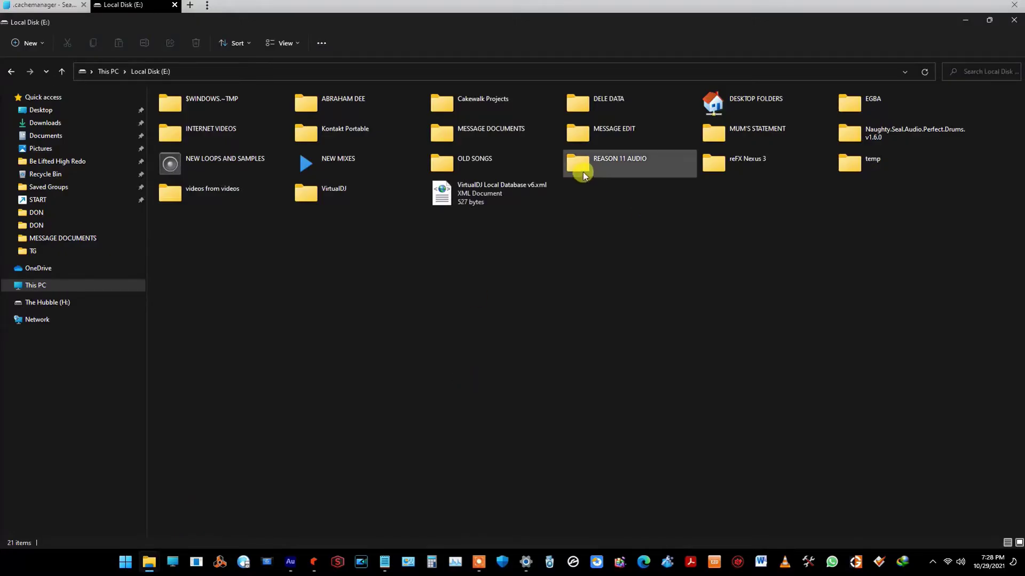
{"action": "mouse_move", "coordinate": [611, 173]}
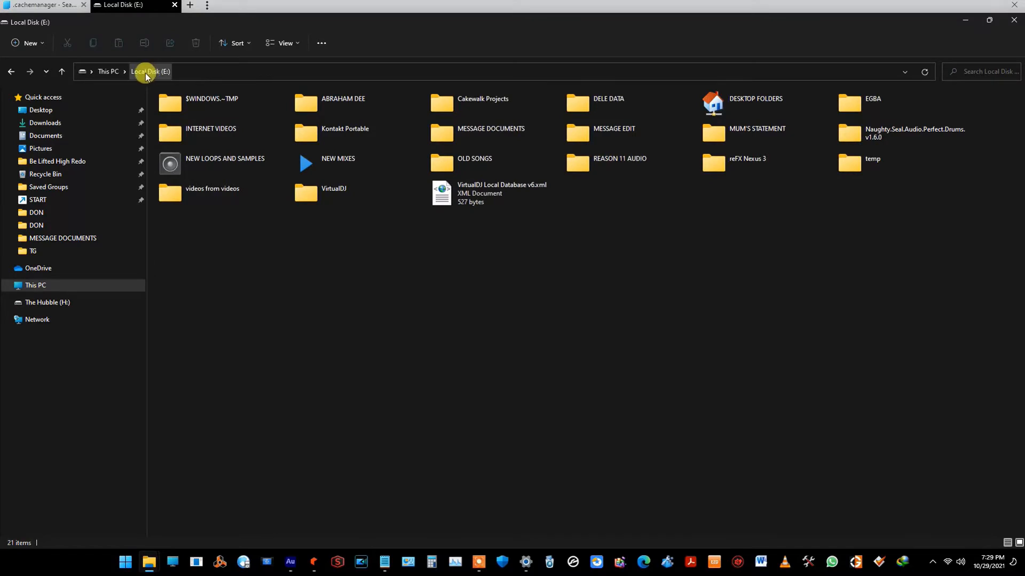
{"action": "left_click", "coordinate": [613, 168]}
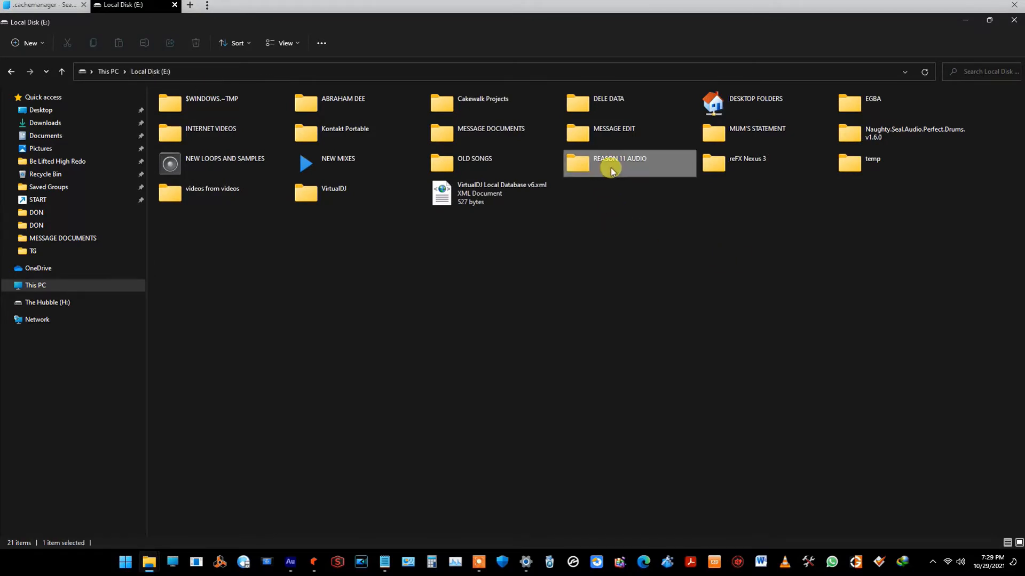
{"action": "double_click", "coordinate": [612, 166]}
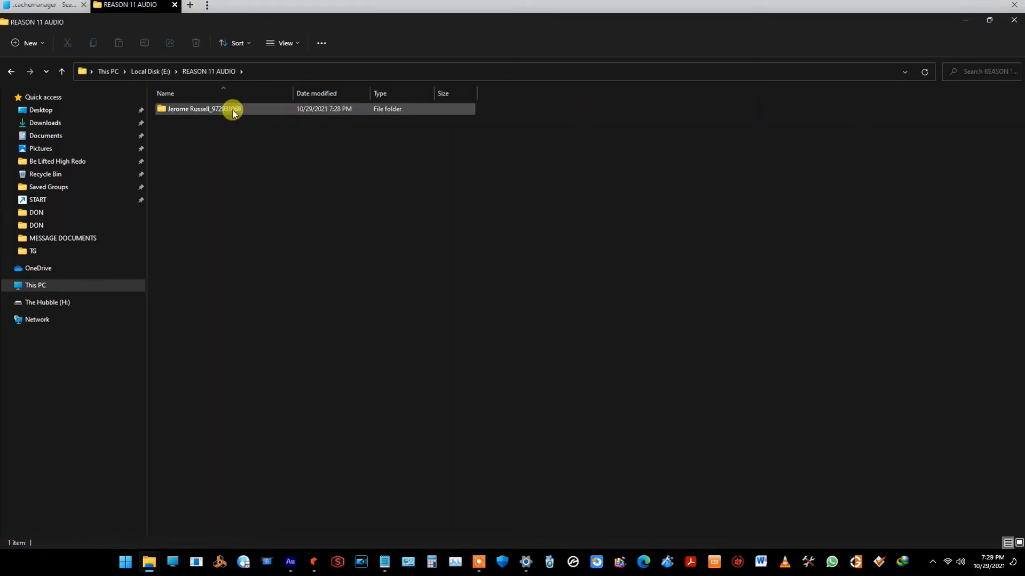
{"action": "double_click", "coordinate": [193, 108]}
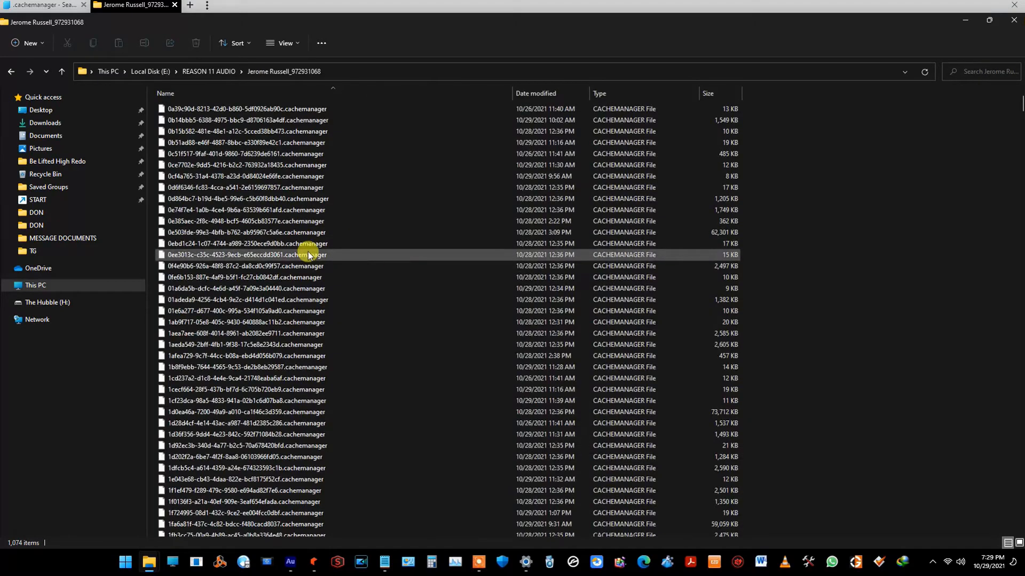
{"action": "mouse_move", "coordinate": [309, 255]}
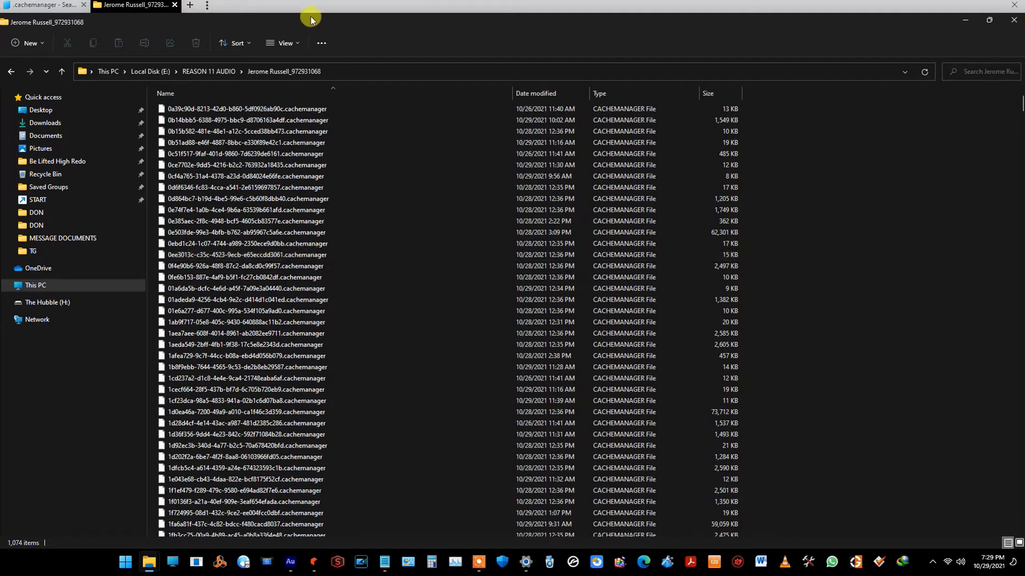
{"action": "left_click", "coordinate": [311, 120]}
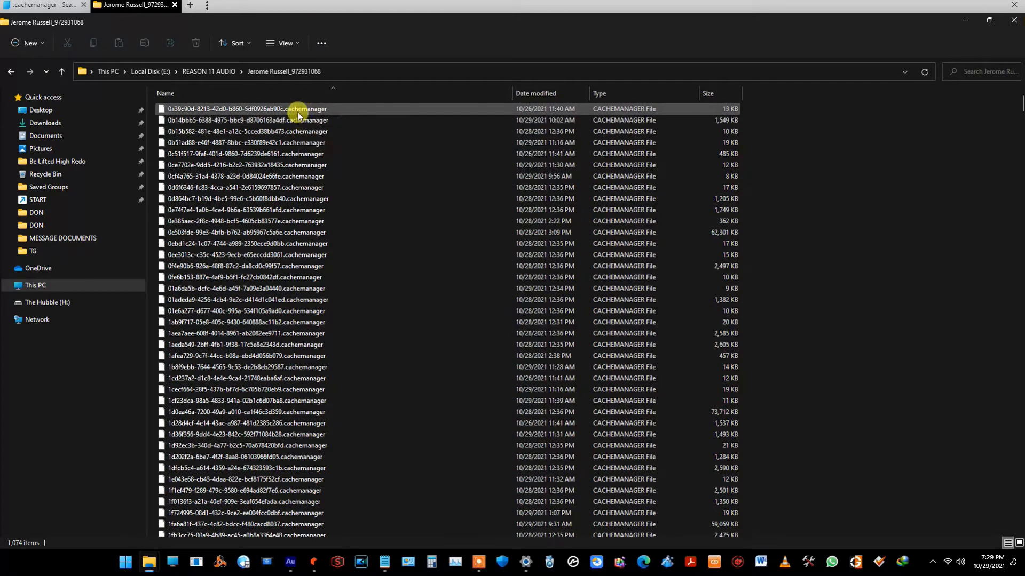
{"action": "mouse_move", "coordinate": [292, 111]}
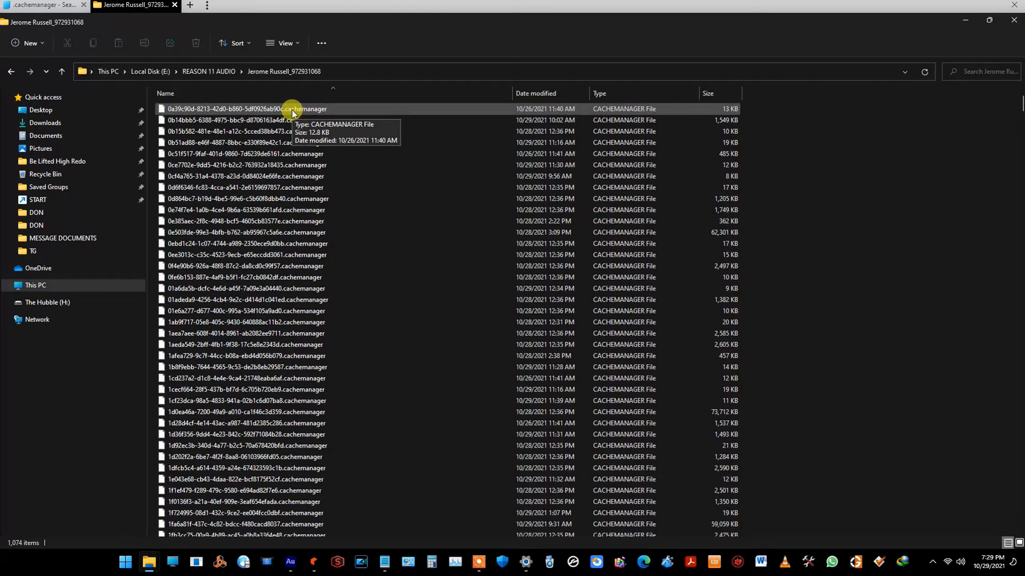
{"action": "mouse_move", "coordinate": [286, 115]}
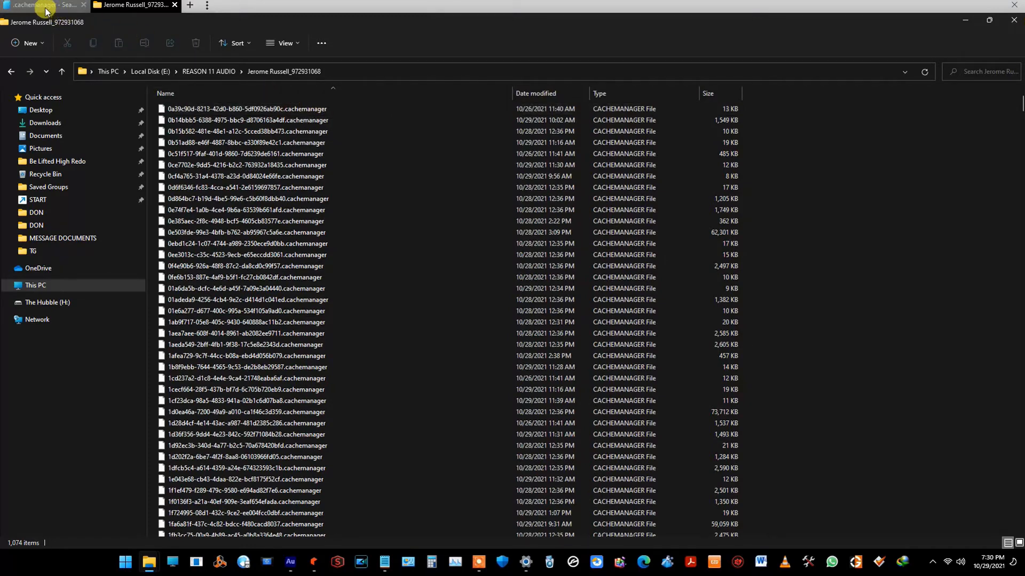
Search Local Disk (C:) for '.cachem' files and bring up the context menu on one cachemanager result.
{"action": "left_click", "coordinate": [37, 8]}
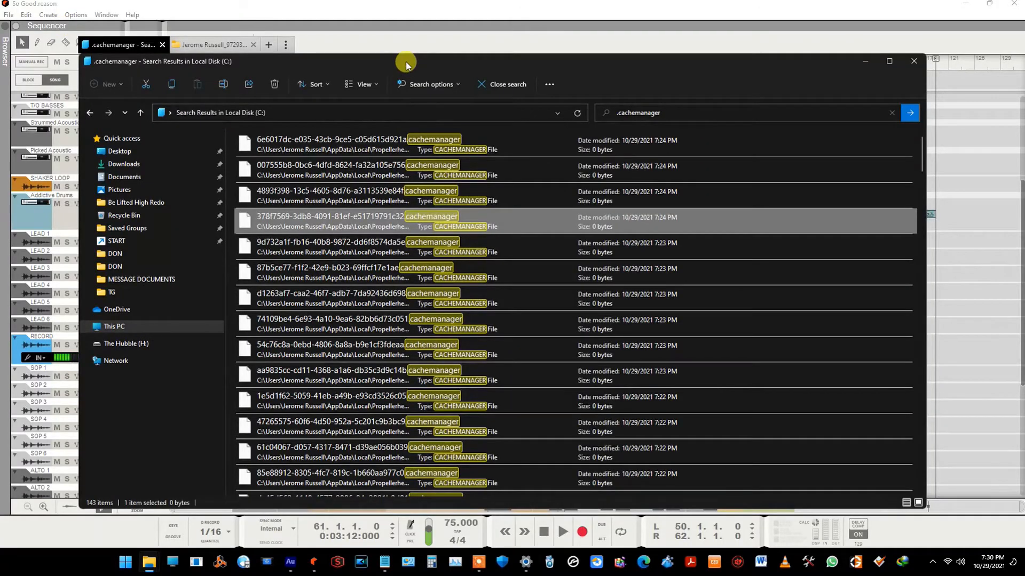
{"action": "left_click", "coordinate": [889, 61]}
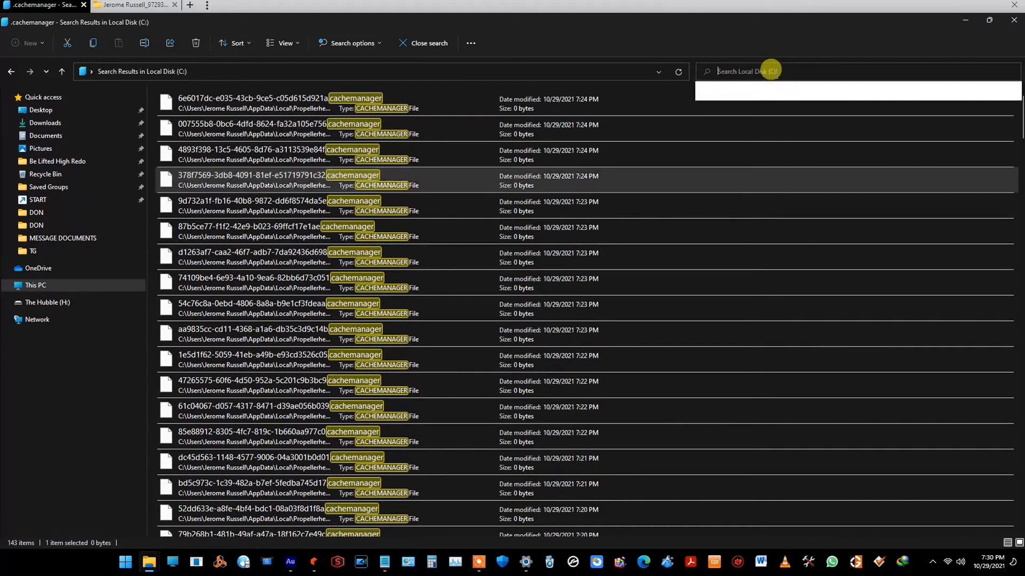
{"action": "left_click", "coordinate": [766, 71]}
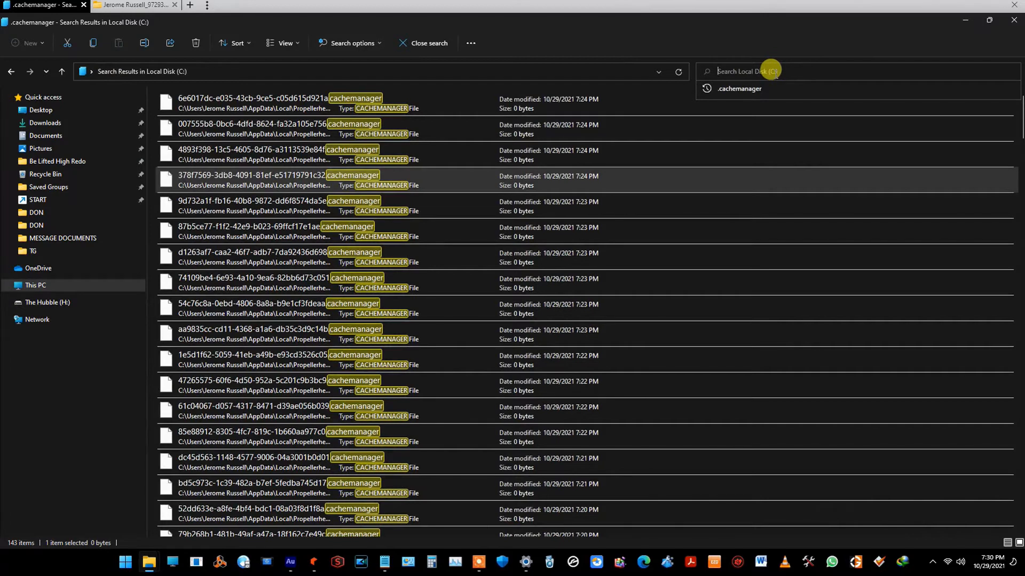
{"action": "type", "text": "/"}
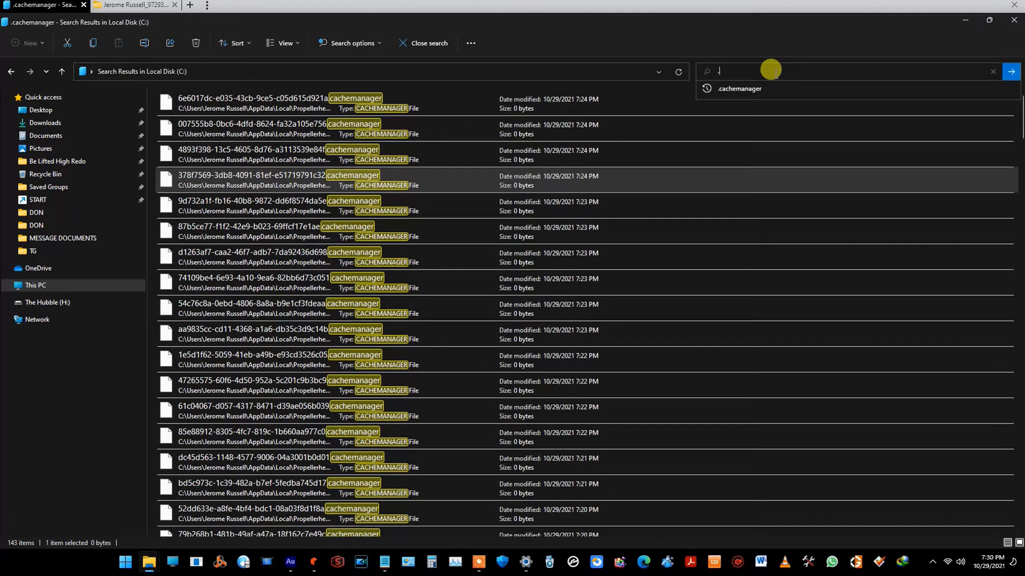
{"action": "type", "text": ".cachemanager"}
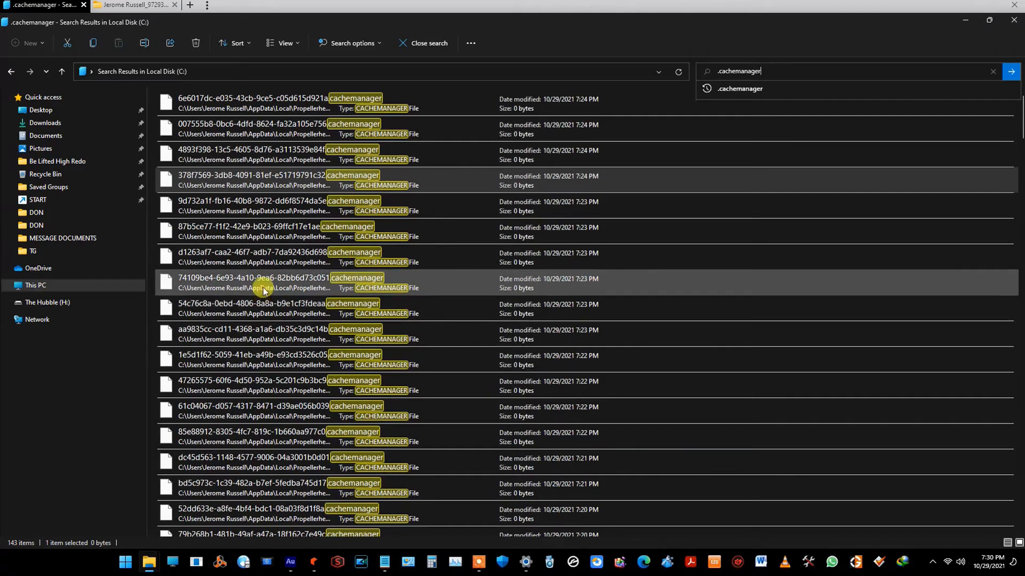
{"action": "right_click", "coordinate": [263, 282]}
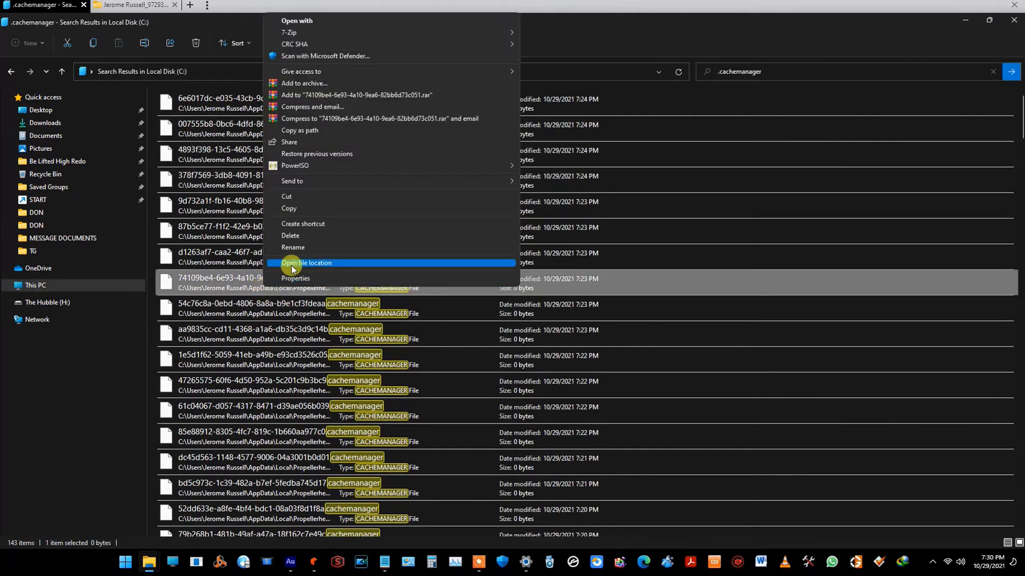
Use Open file location to show the Reason cache folder on C: and browse its contents.
{"action": "left_click", "coordinate": [307, 263]}
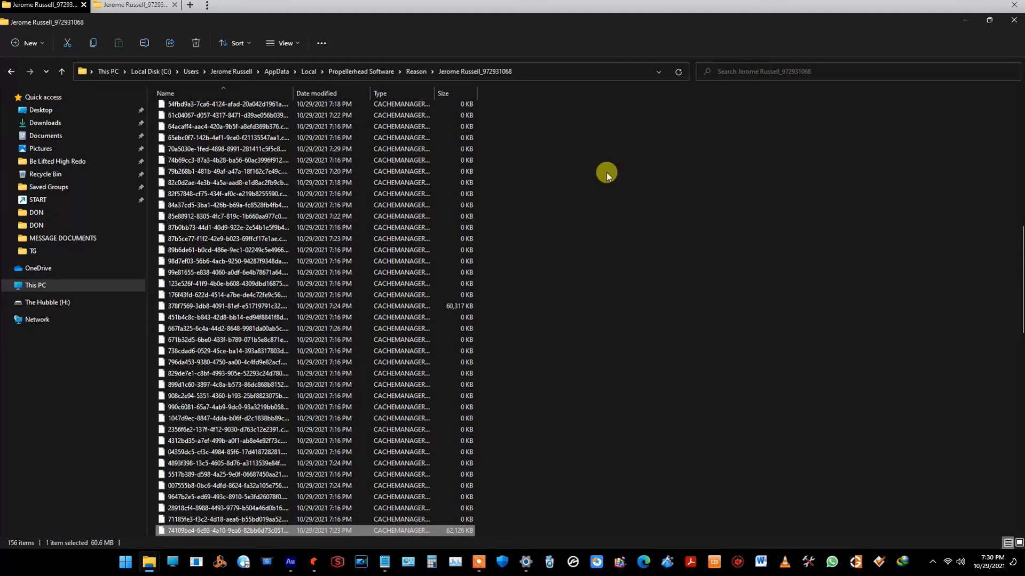
{"action": "scroll", "scroll_direction": "down", "scroll_amount": 3}
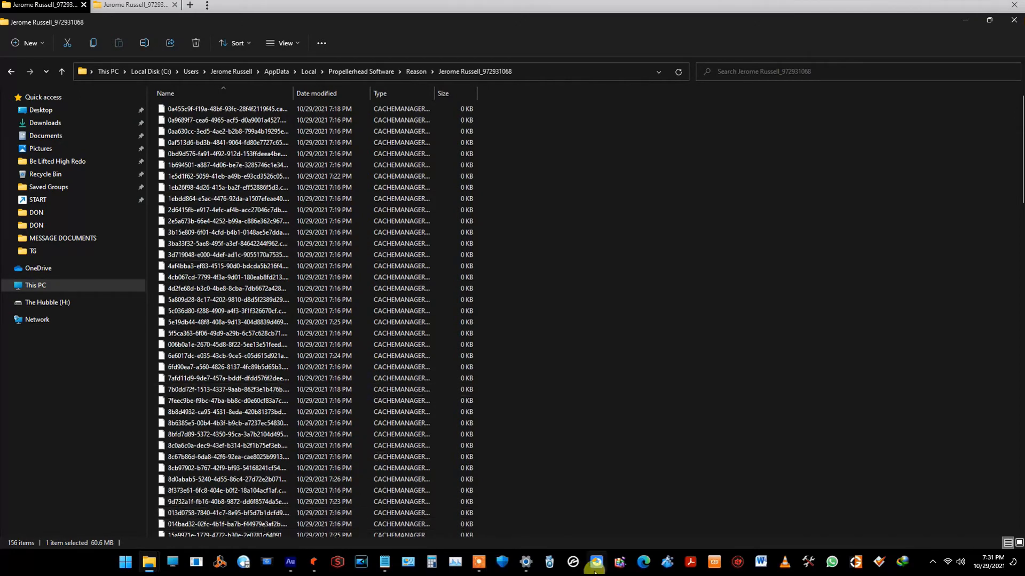
{"action": "mouse_move", "coordinate": [320, 562]}
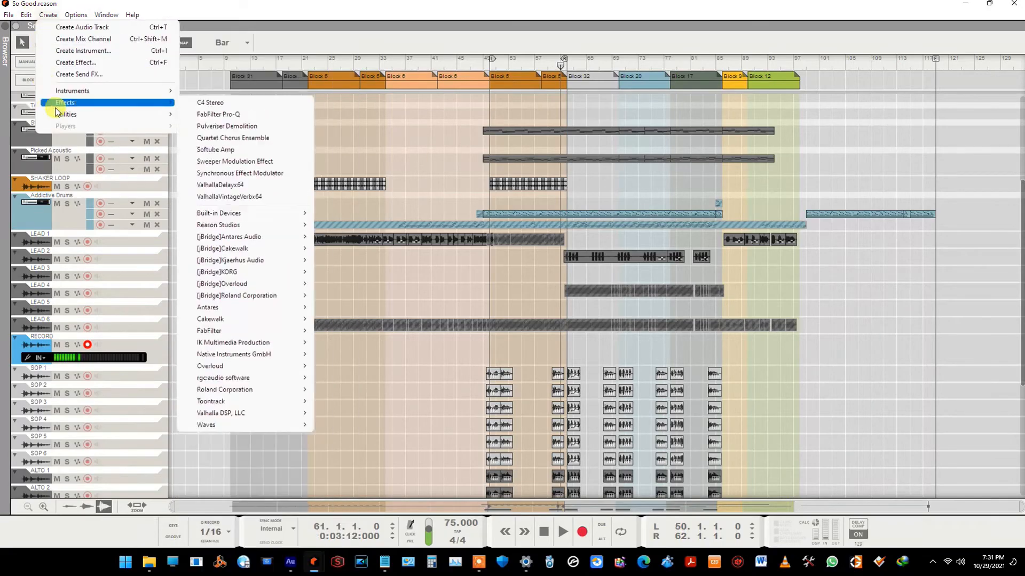
Reopen Reason's Preferences and check the scratch disk folder section, still set to REASON 11 AUDIO on E:.
{"action": "left_click", "coordinate": [33, 14]}
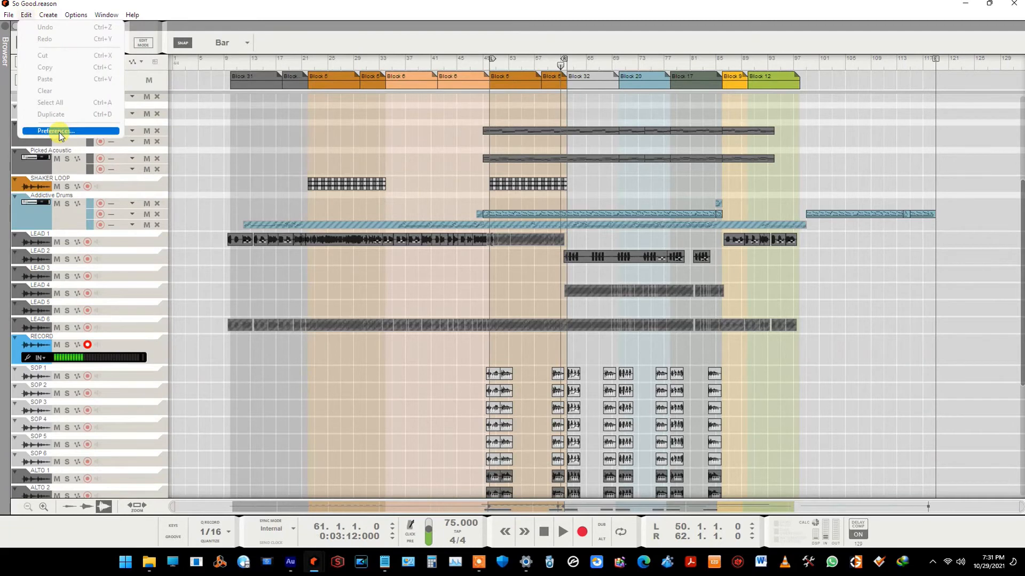
{"action": "left_click", "coordinate": [58, 131]}
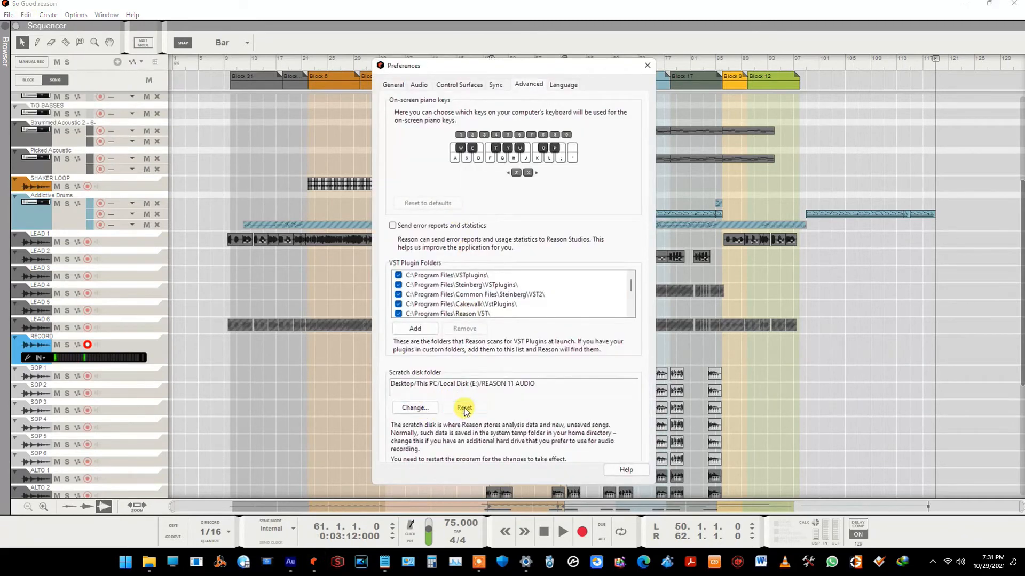
{"action": "left_click", "coordinate": [464, 407]}
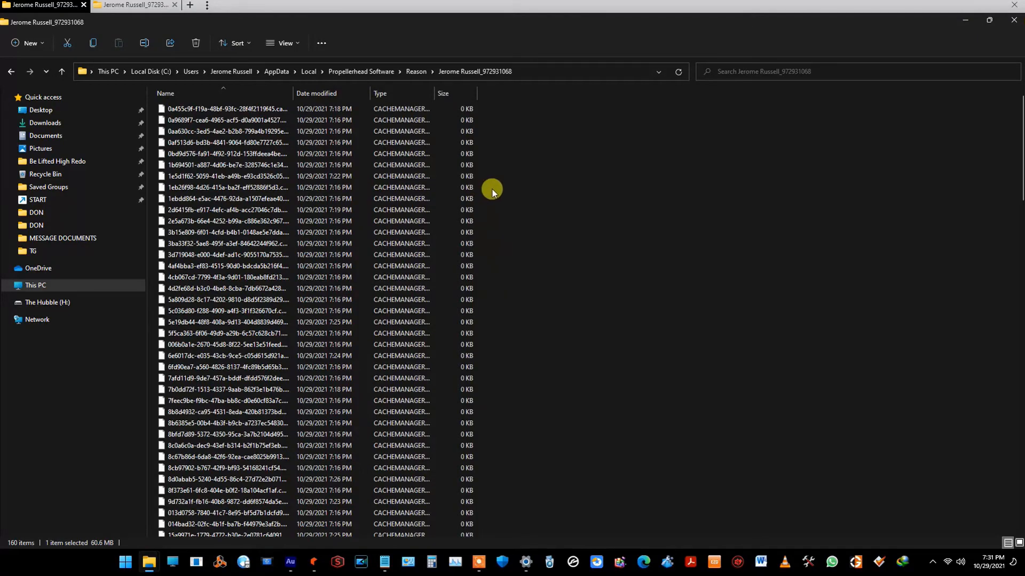
{"action": "mouse_move", "coordinate": [545, 117]}
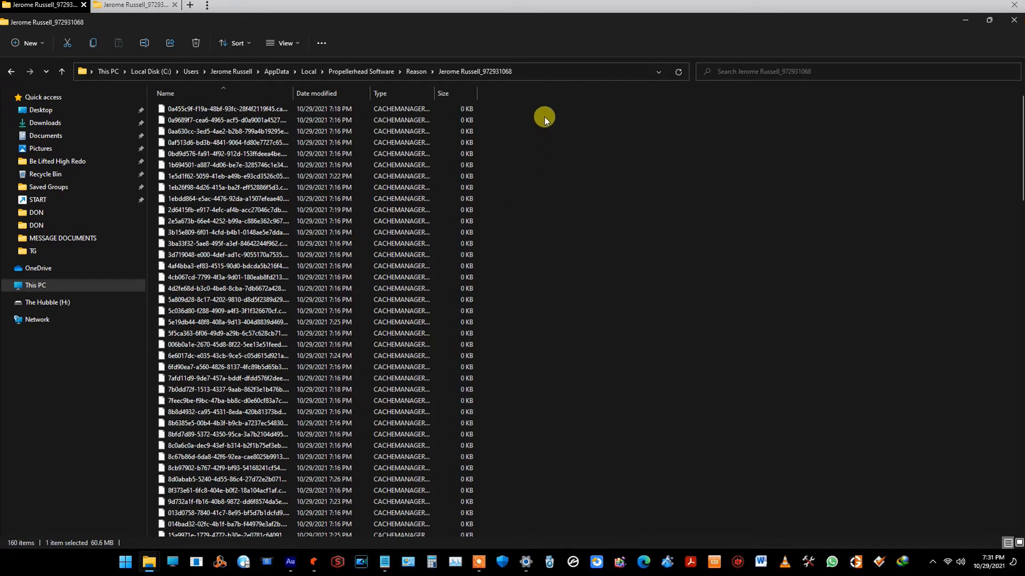
{"action": "mouse_move", "coordinate": [525, 71]}
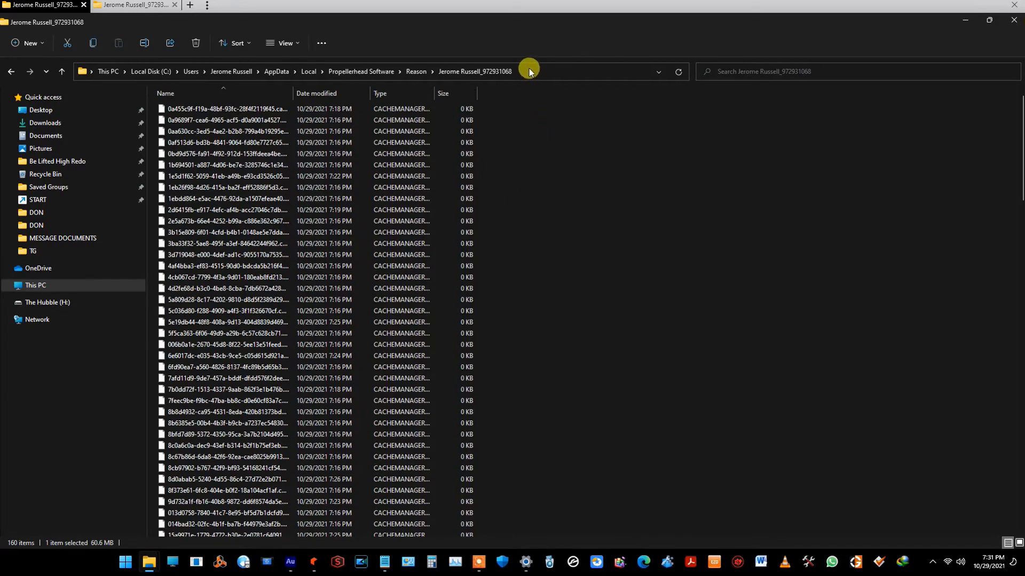
Select the cache folder's full C: path in Explorer's address bar for pasting into Notepad.
{"action": "left_click", "coordinate": [229, 71]}
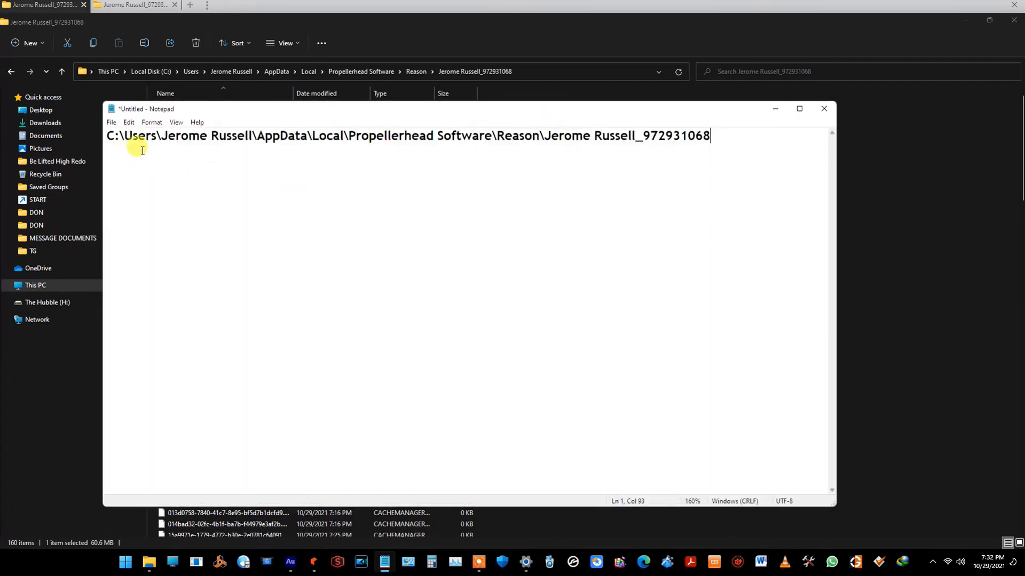
{"action": "mouse_move", "coordinate": [694, 162]}
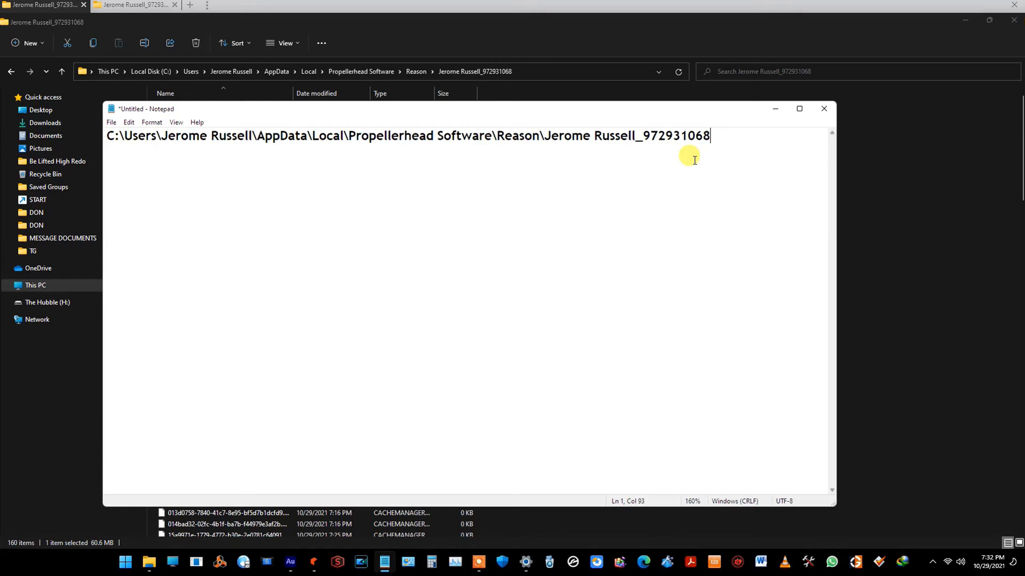
{"action": "mouse_move", "coordinate": [688, 151]}
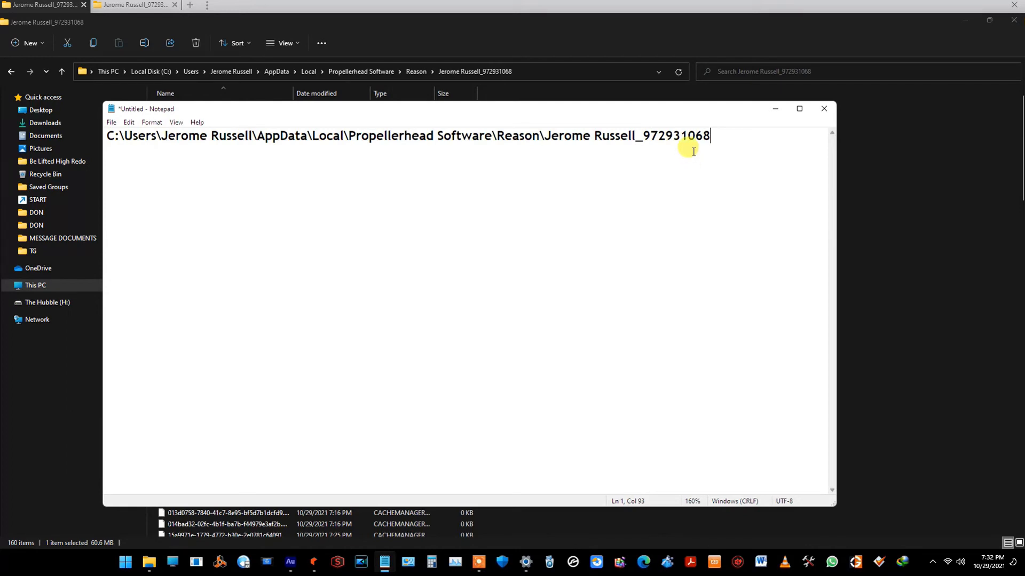
{"action": "mouse_move", "coordinate": [535, 33]}
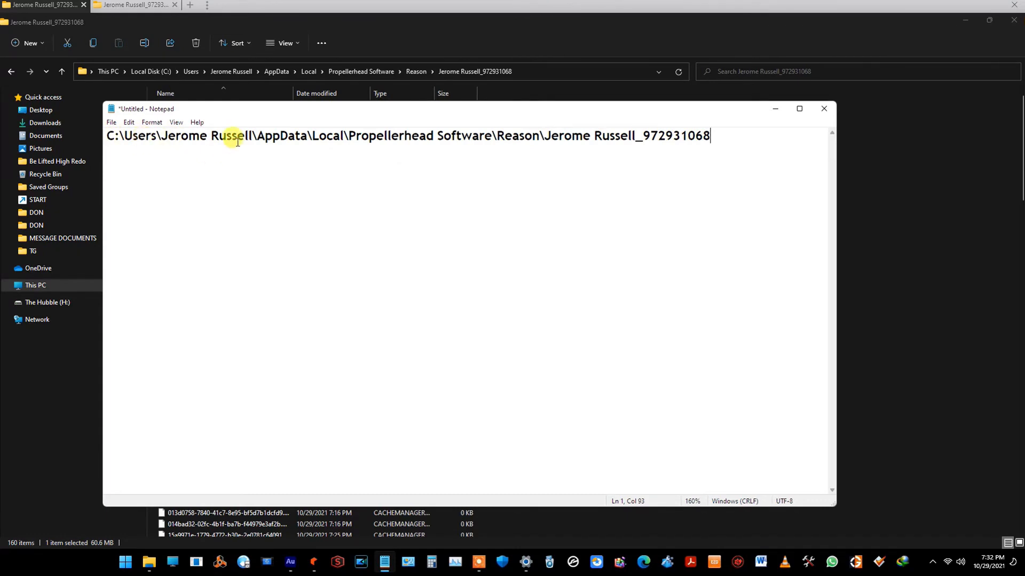
{"action": "mouse_move", "coordinate": [301, 155]}
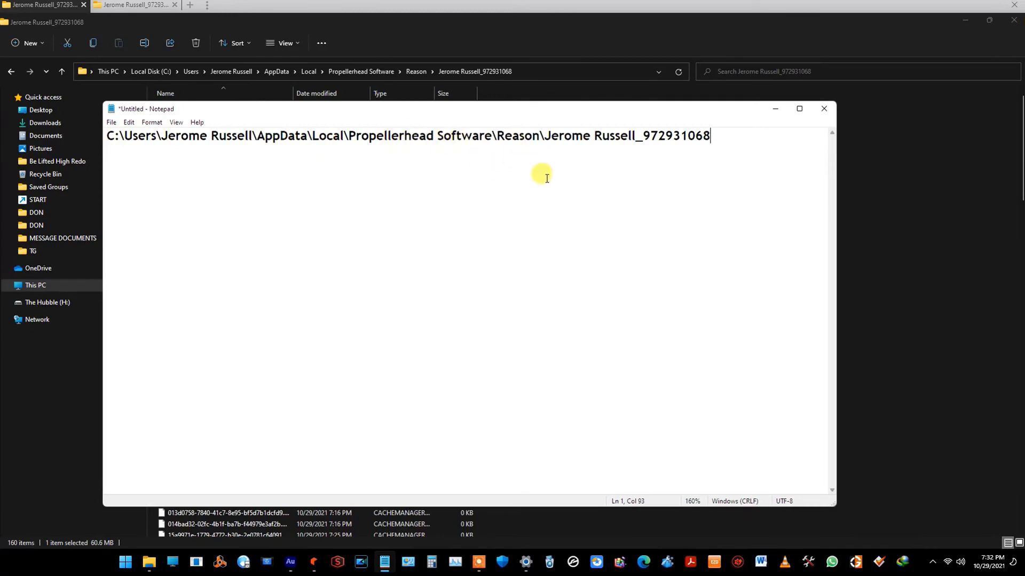
{"action": "mouse_move", "coordinate": [618, 222]}
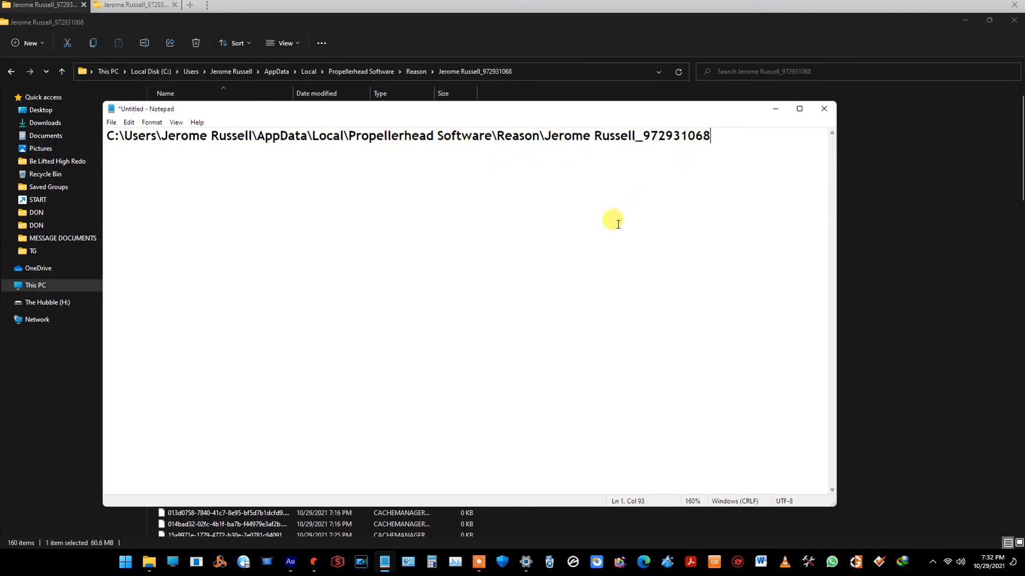
{"action": "mouse_move", "coordinate": [464, 213]}
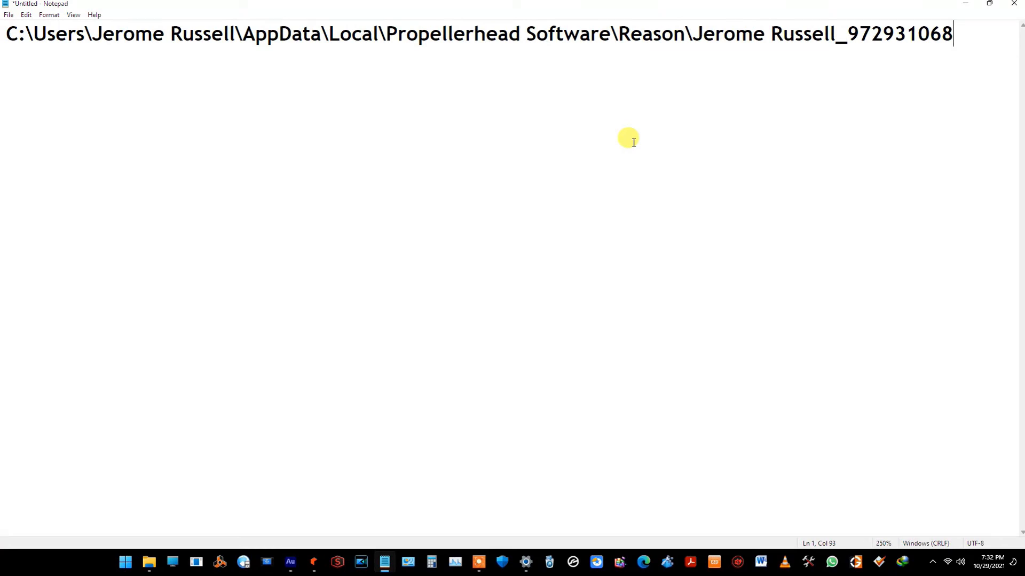
{"action": "mouse_move", "coordinate": [627, 62]}
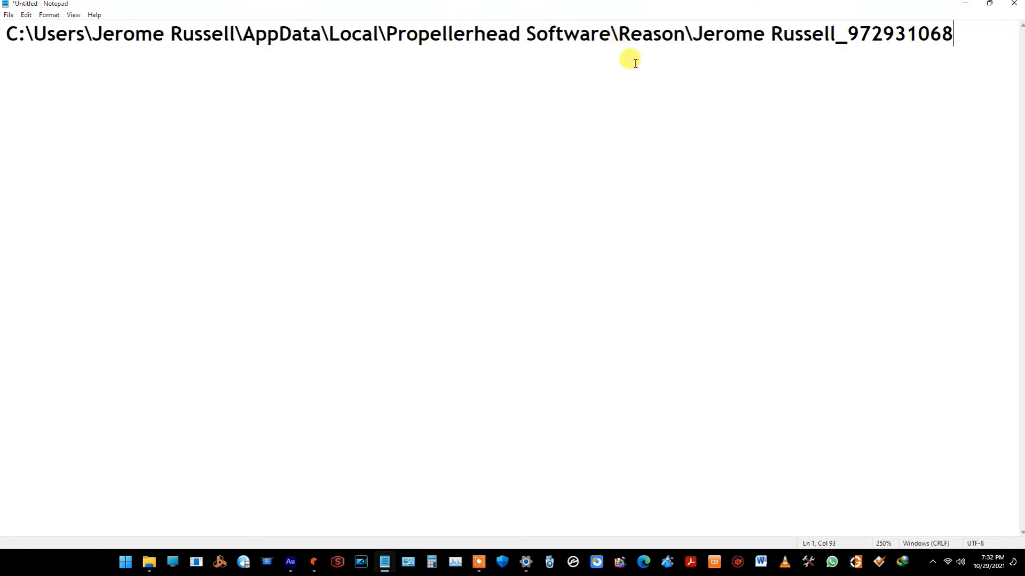
{"action": "mouse_move", "coordinate": [1019, 39]}
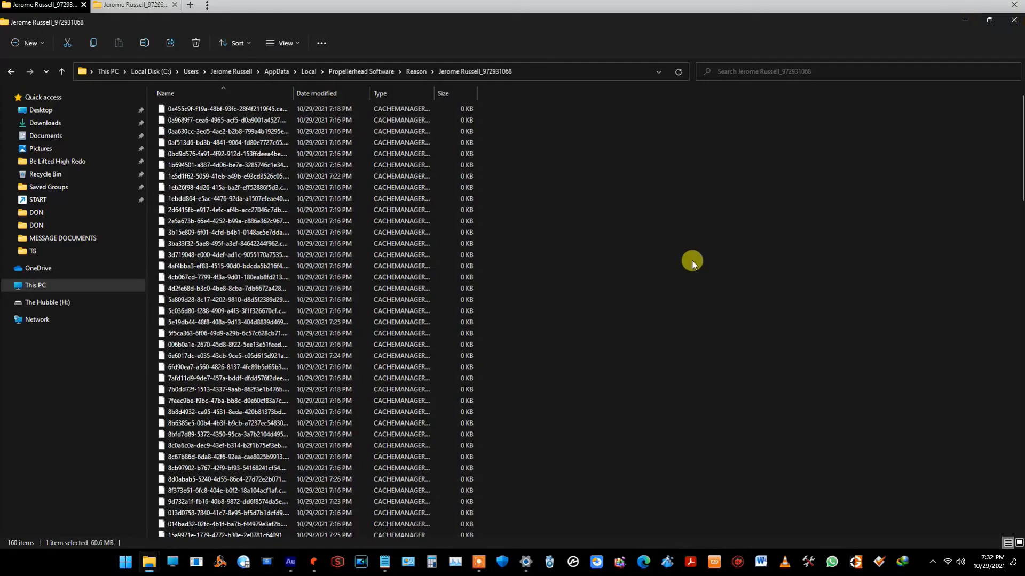
{"action": "mouse_move", "coordinate": [661, 235]}
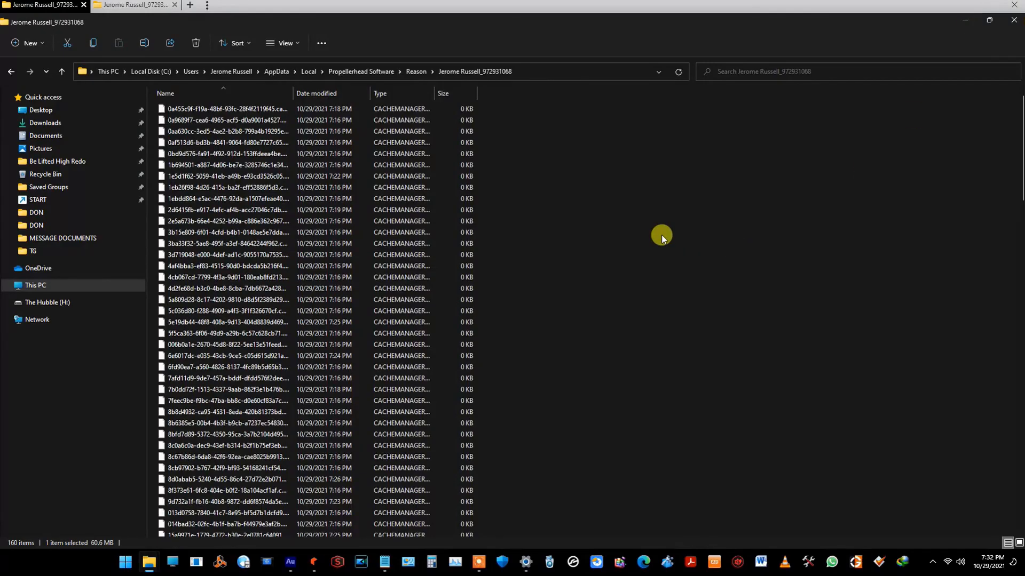
{"action": "mouse_move", "coordinate": [349, 546]}
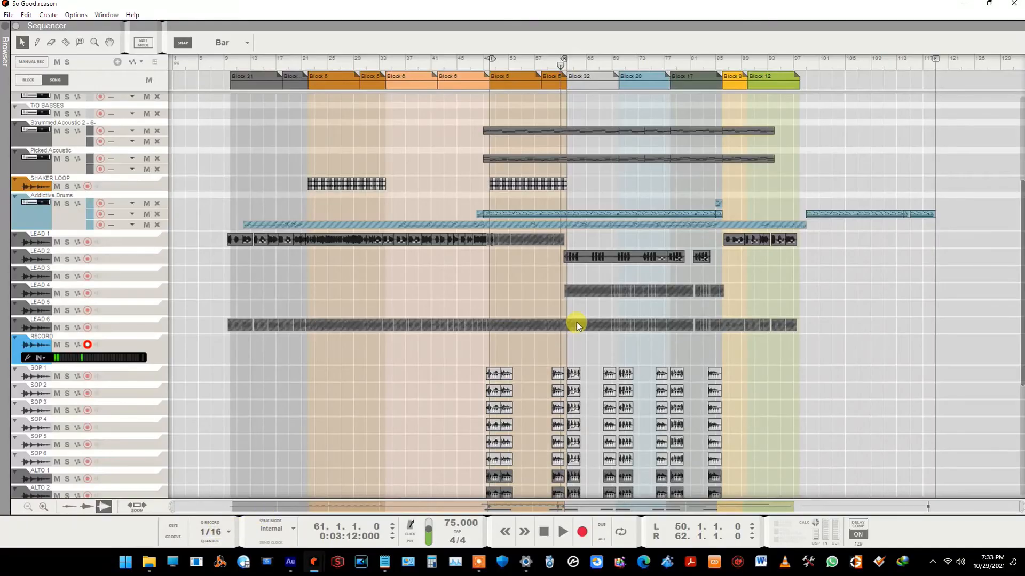
Return to Reason with the So Good song's sequencer tracks back on screen.
{"action": "scroll", "scroll_direction": "down", "scroll_amount": 3}
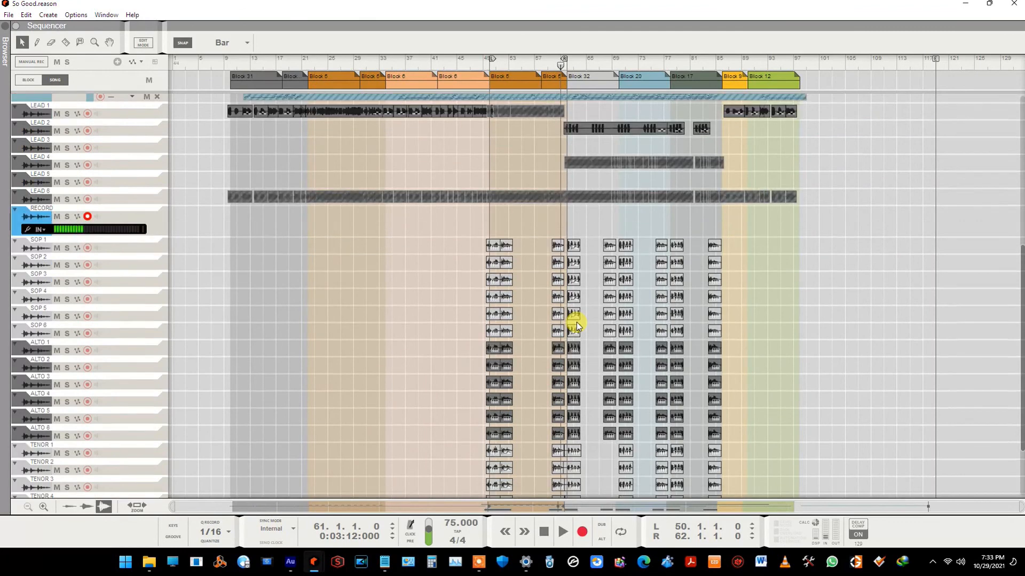